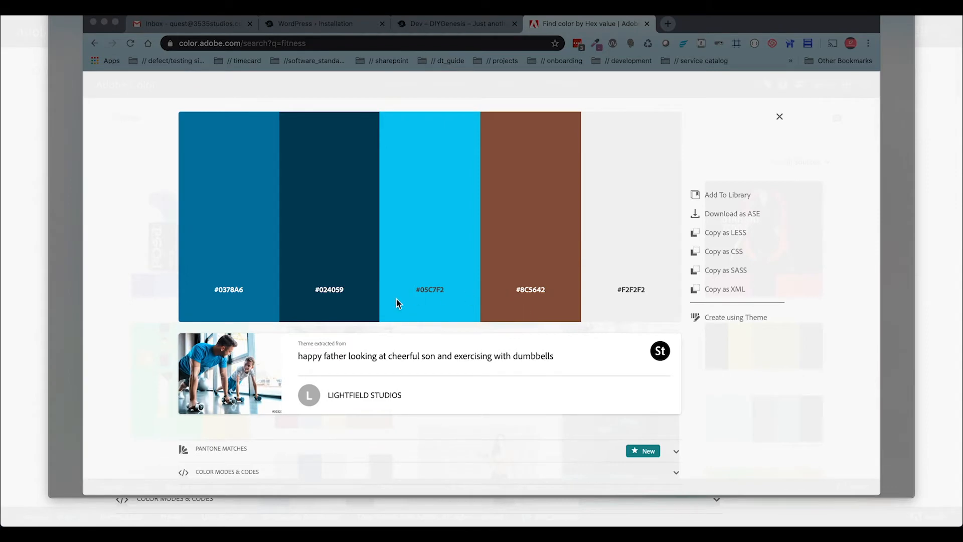
mouse_move(591, 323)
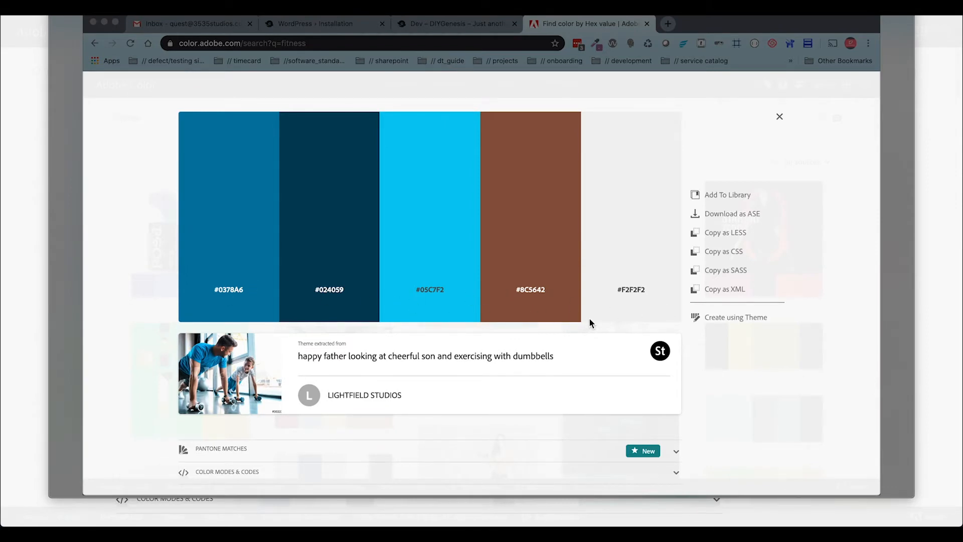
mouse_move(566, 303)
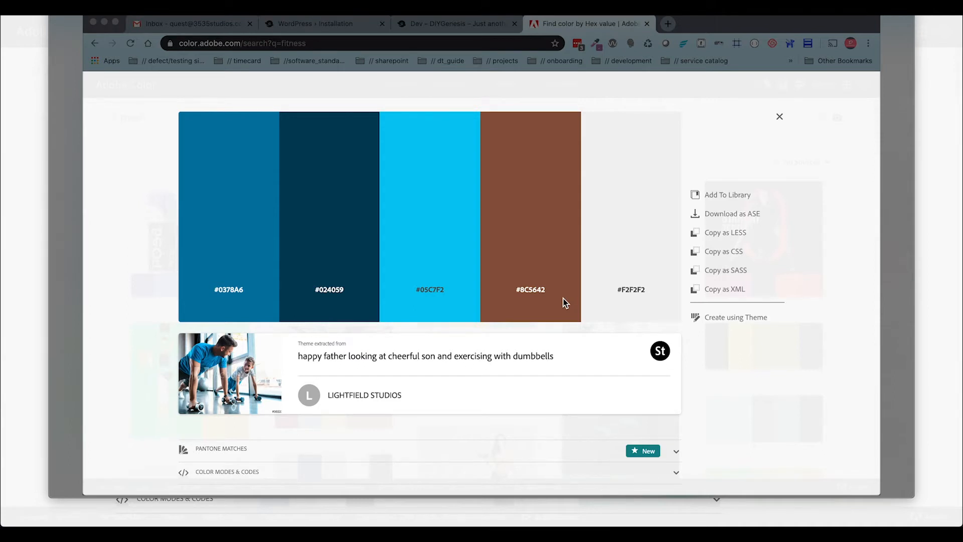
mouse_move(504, 220)
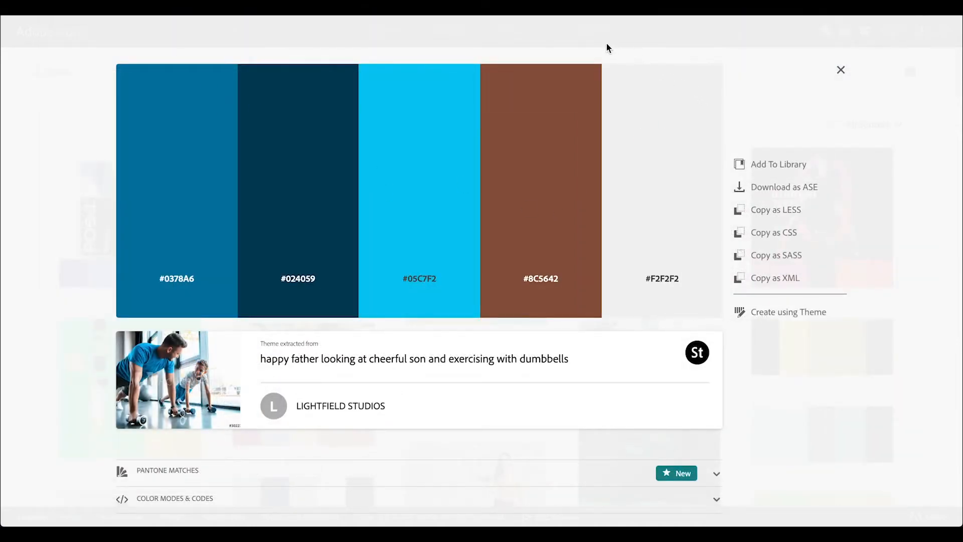
mouse_move(485, 37)
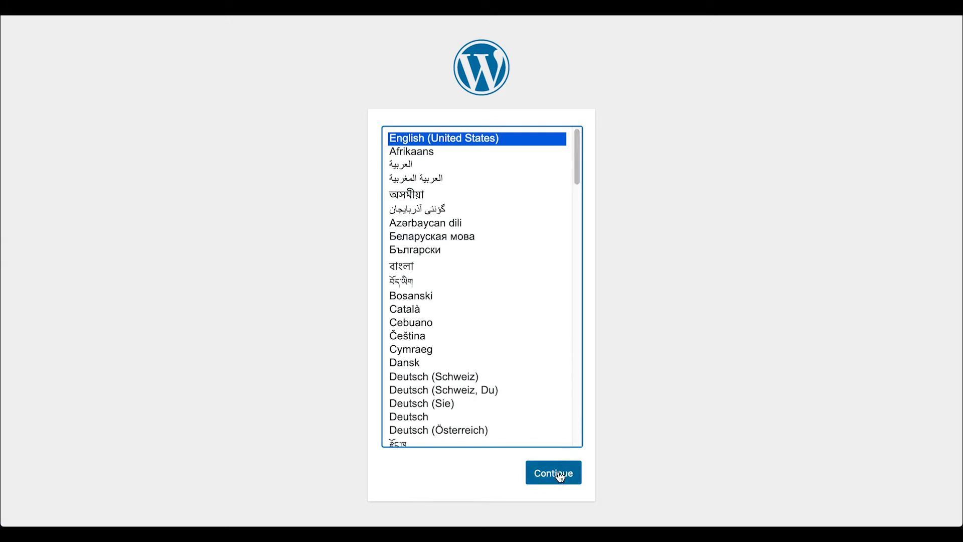
Continue the WordPress installer with English (United States) as the language.
left_click(554, 472)
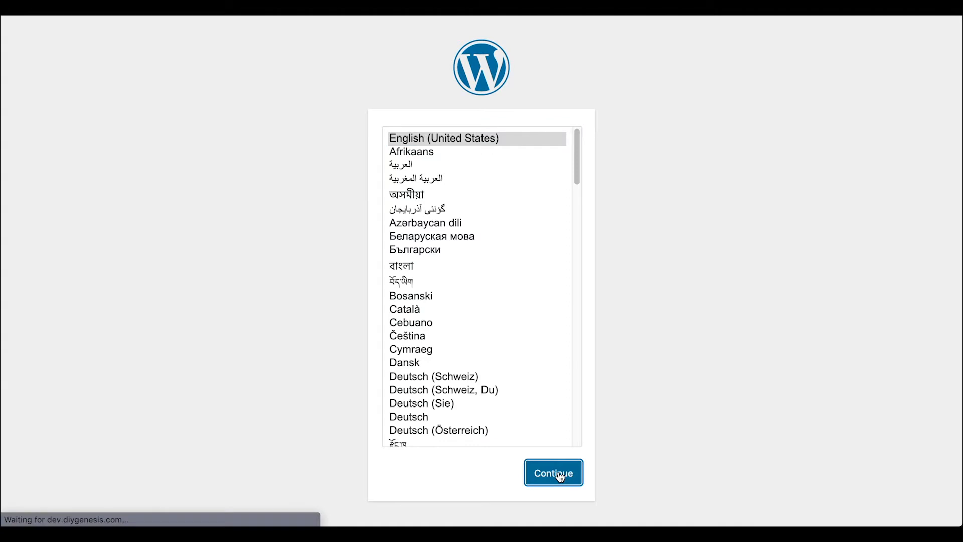
Enter site title 'Fitness Quest' and username 'fitness-quest'.
left_click(553, 473)
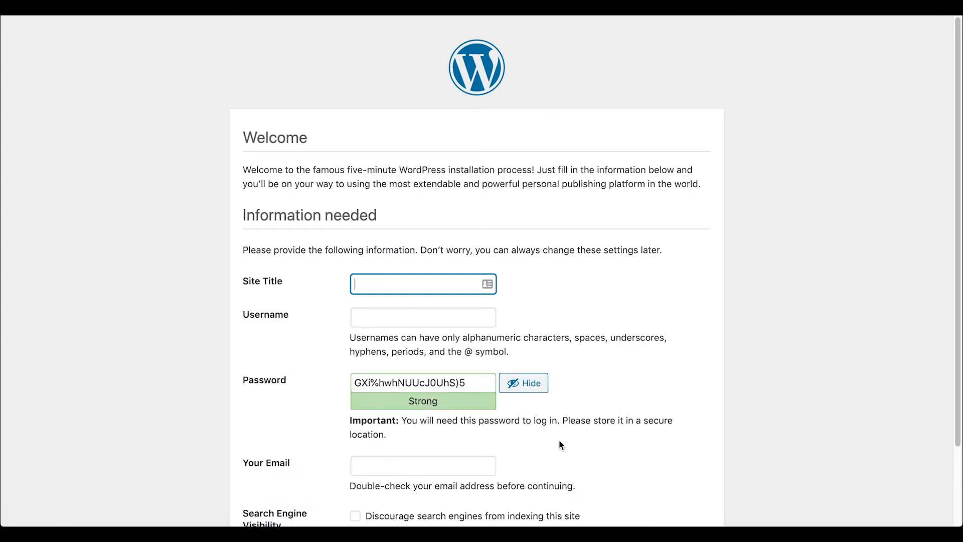
mouse_move(503, 340)
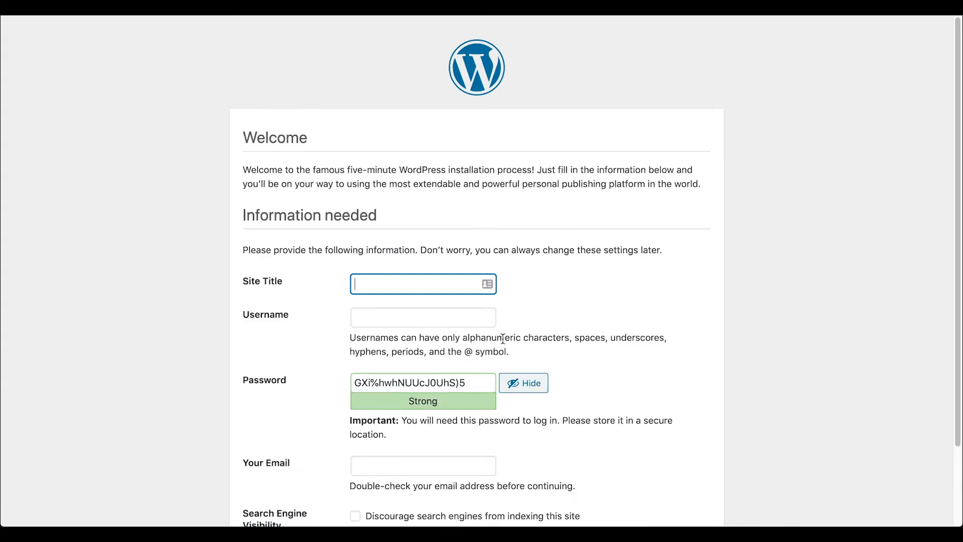
type("Fitness")
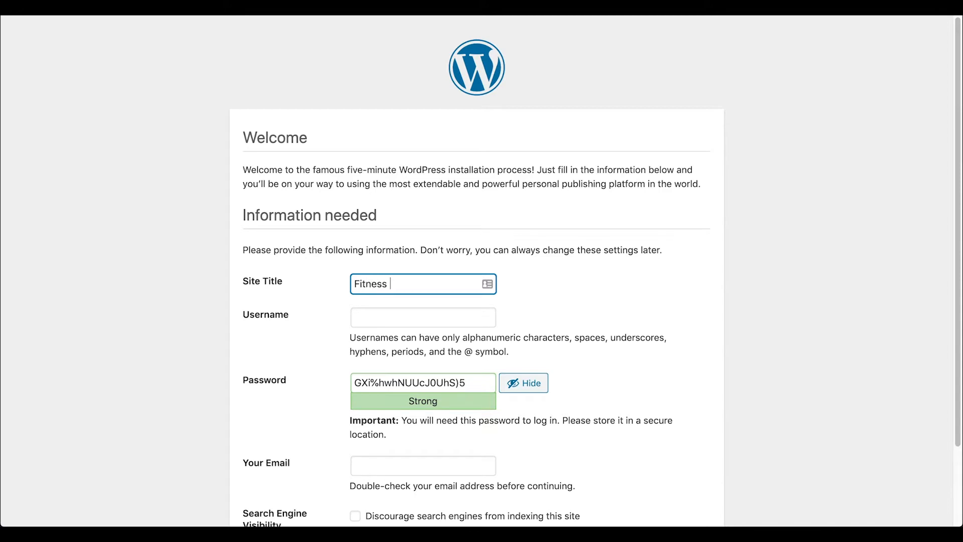
type("Quest")
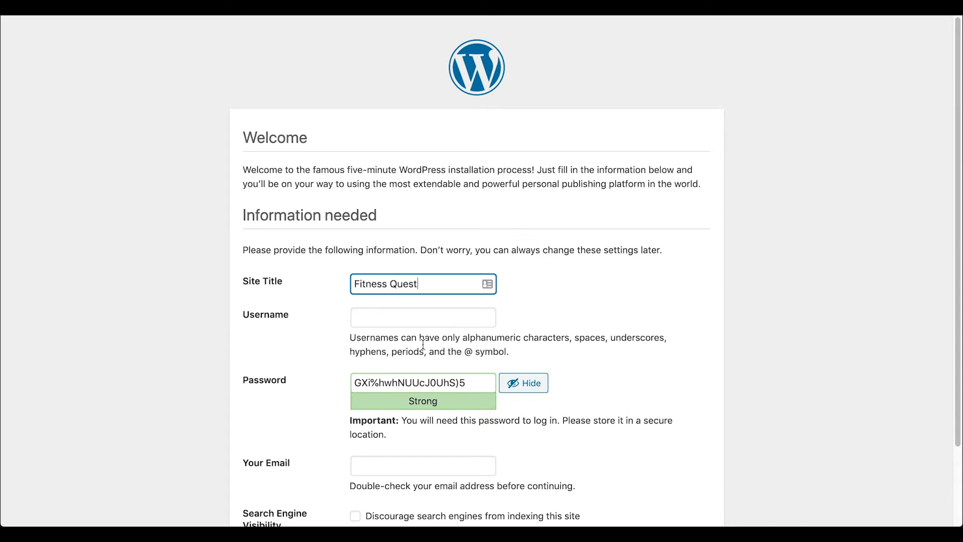
left_click(423, 317)
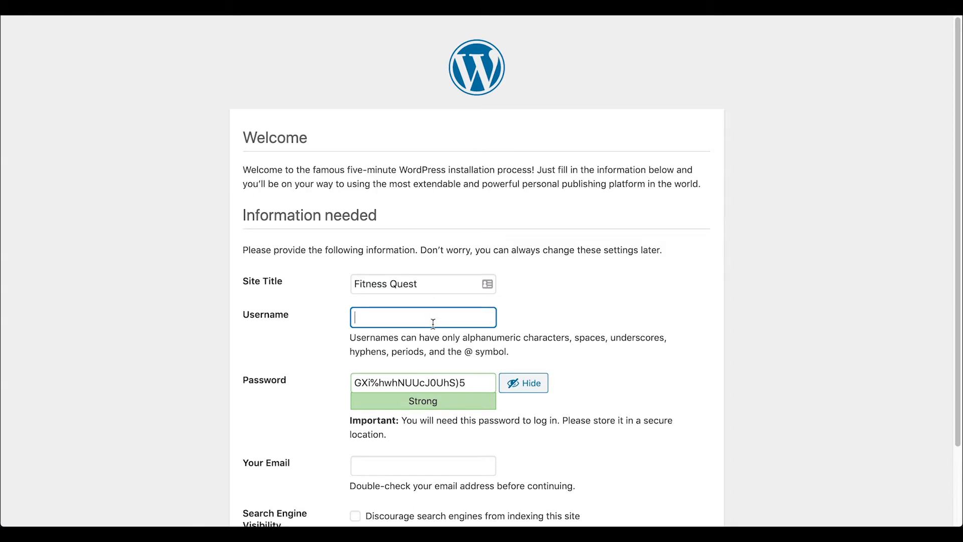
type("de")
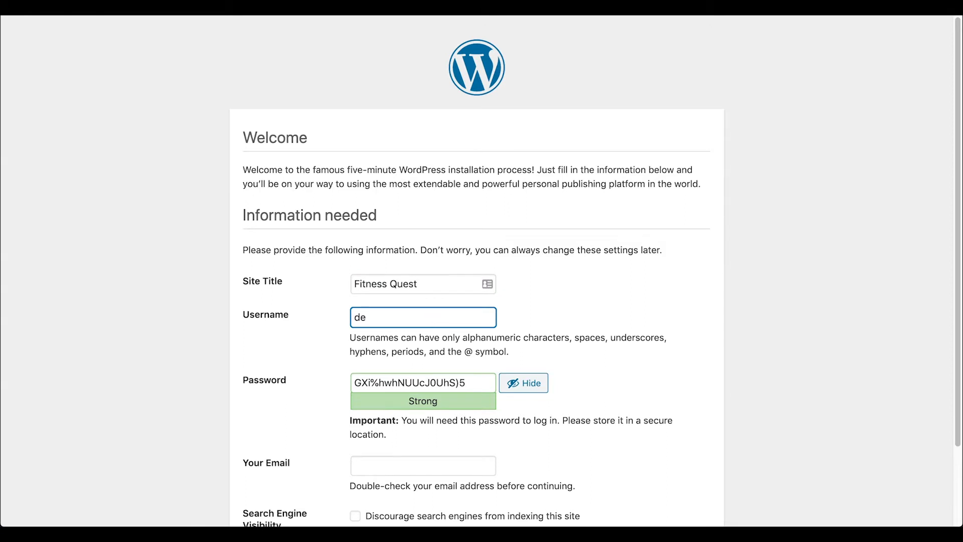
key("Backspace")
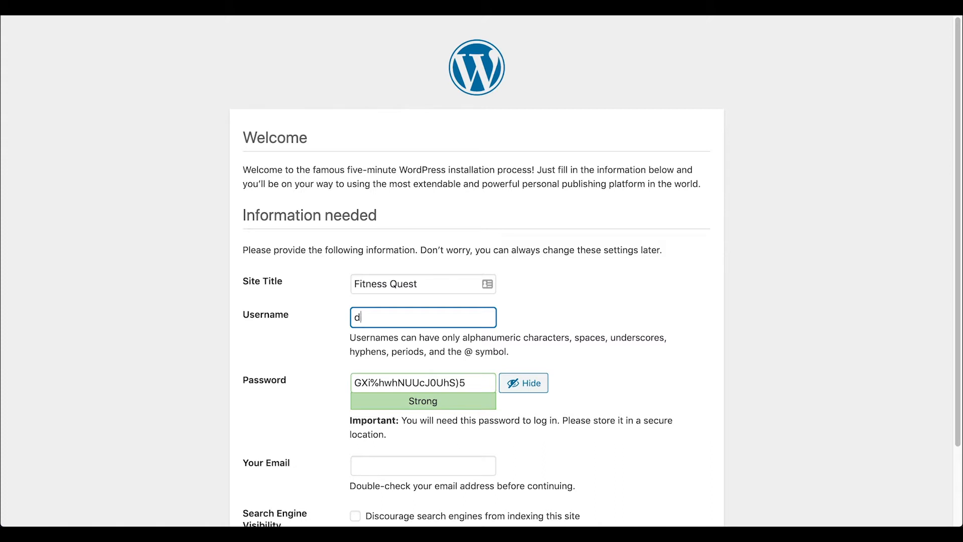
type("fitness-")
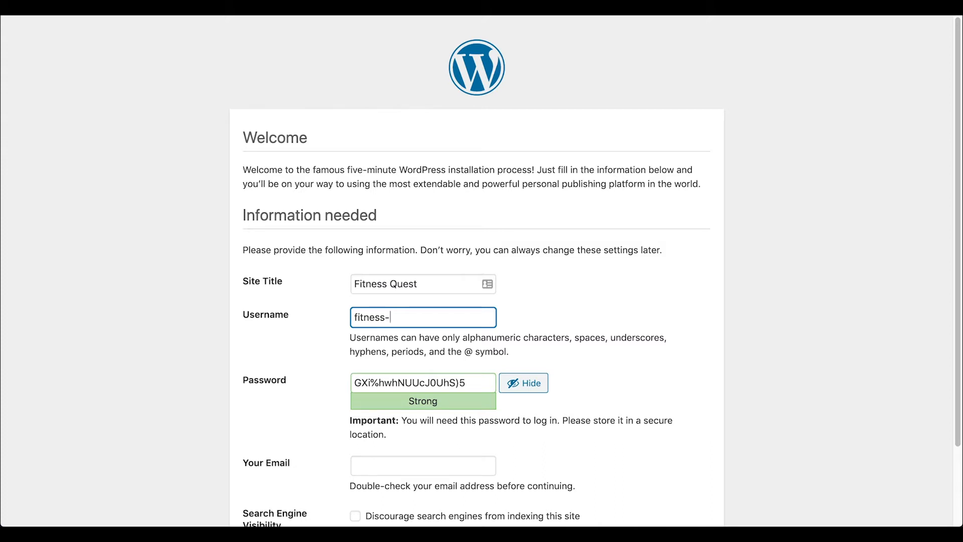
type("quest")
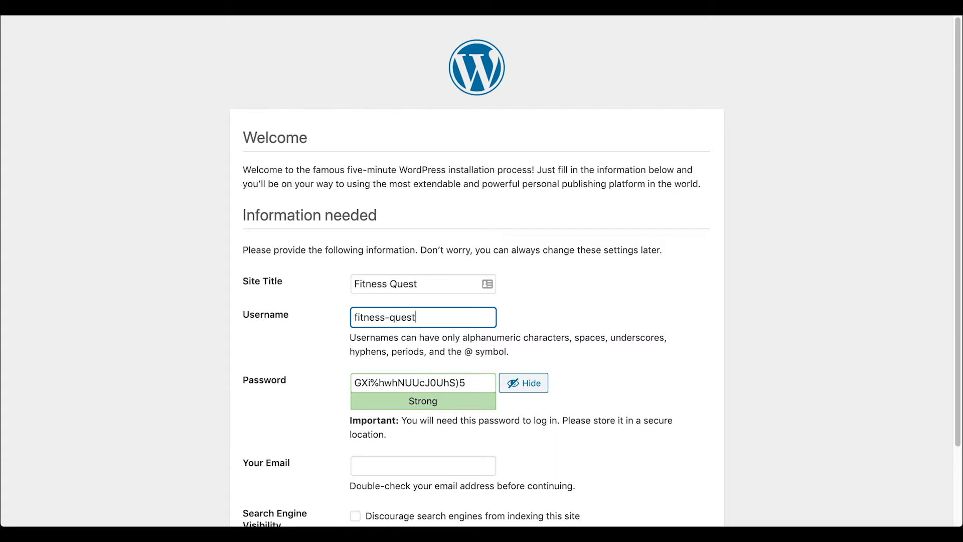
left_click(466, 382)
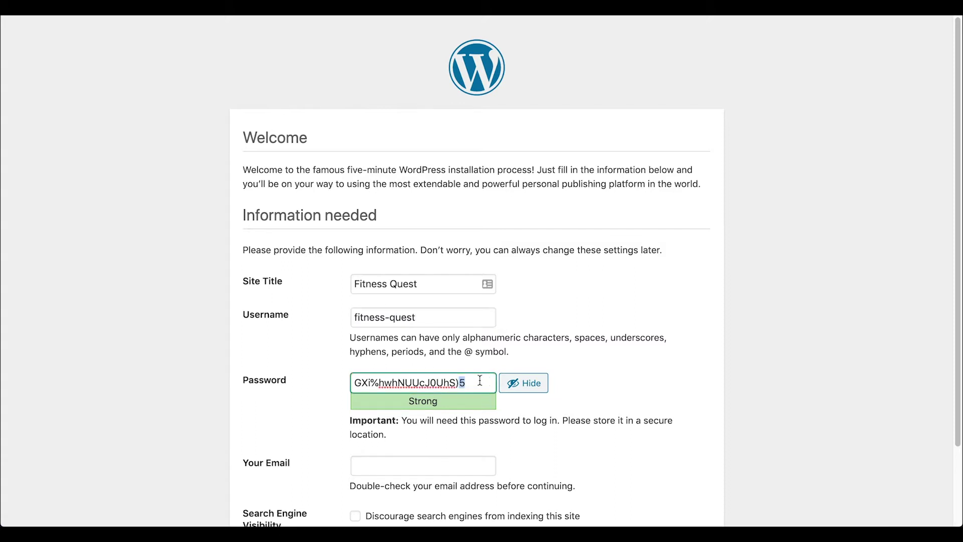
left_click(524, 383)
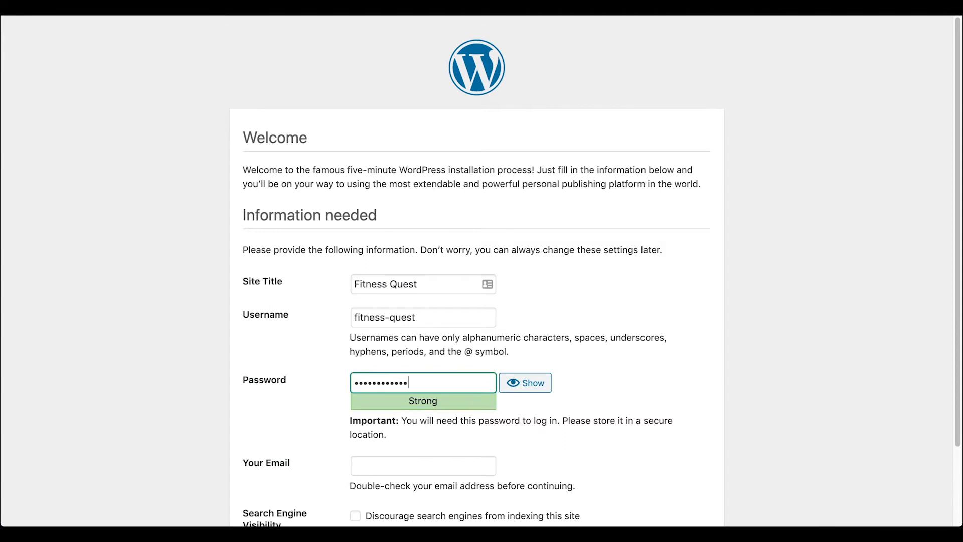
scroll("down", 3)
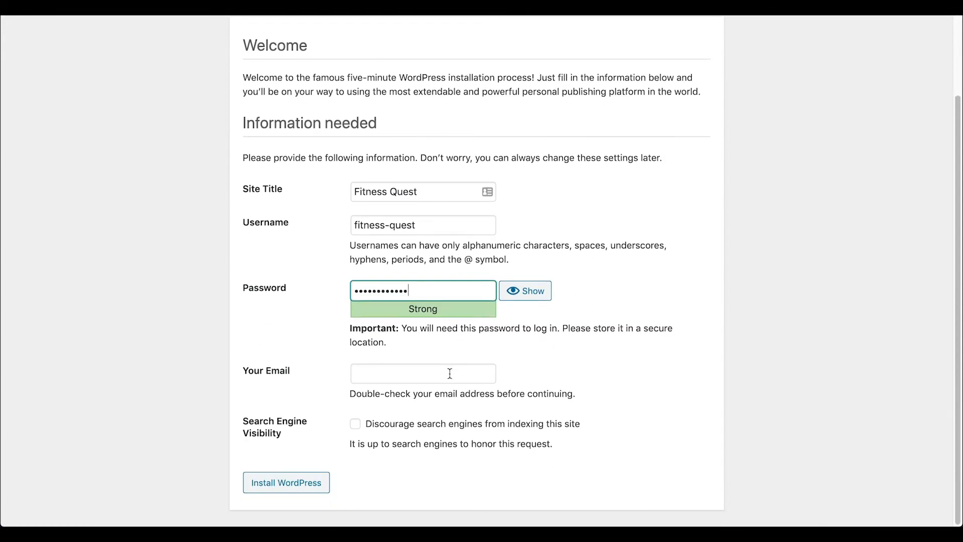
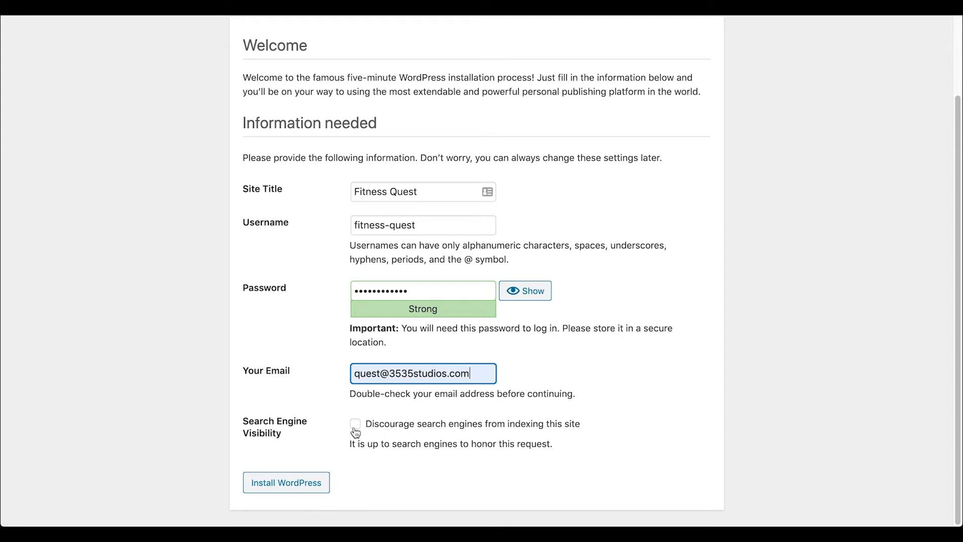
left_click(355, 424)
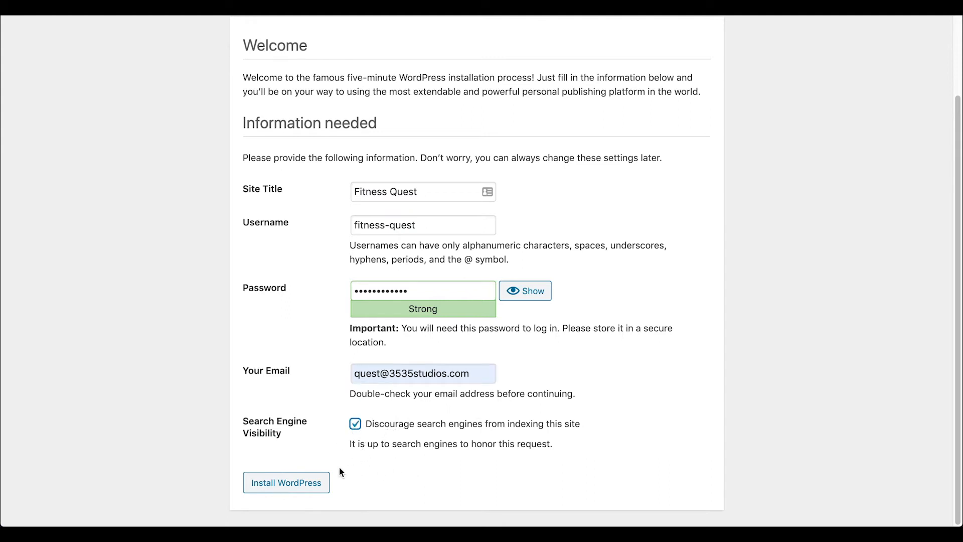
Run the WordPress install and wait for the success page confirming fitness-quest.
left_click(286, 482)
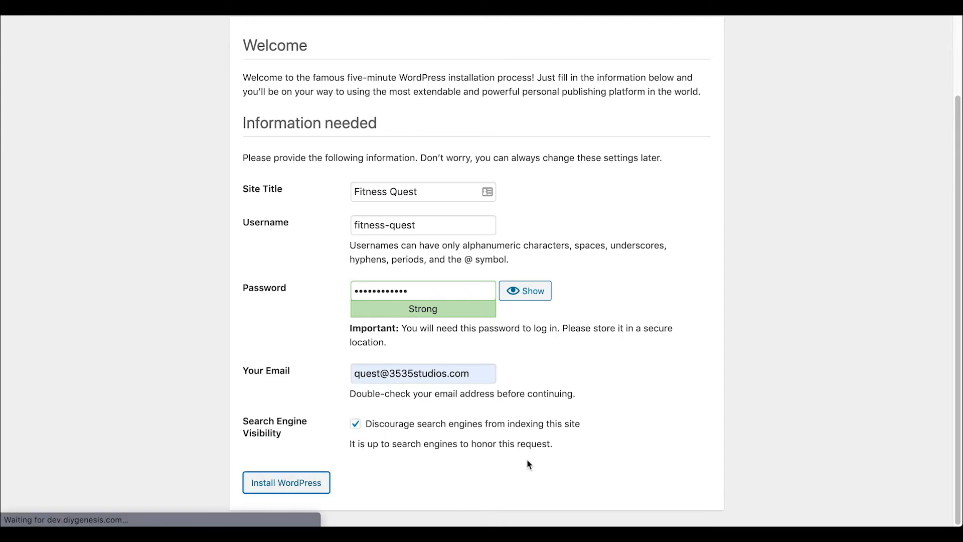
mouse_move(546, 462)
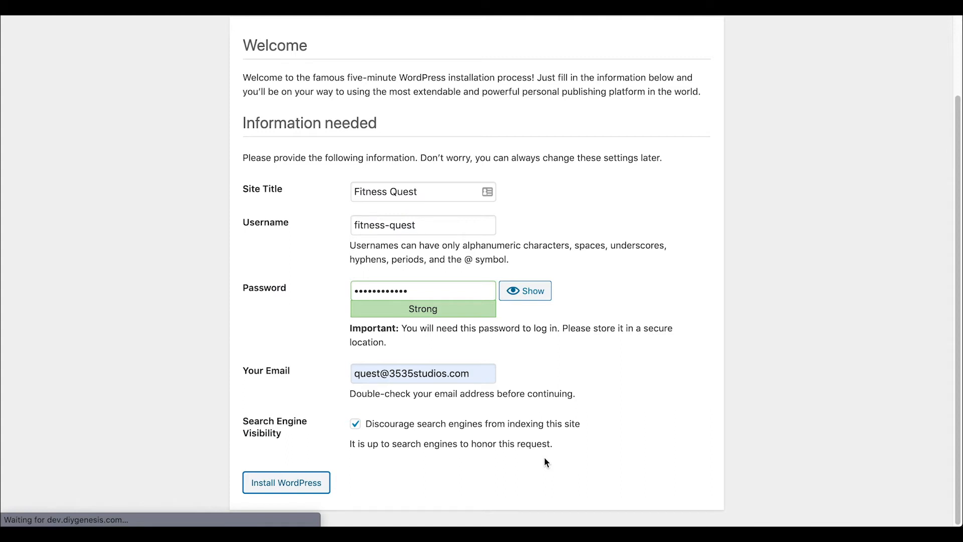
left_click(286, 482)
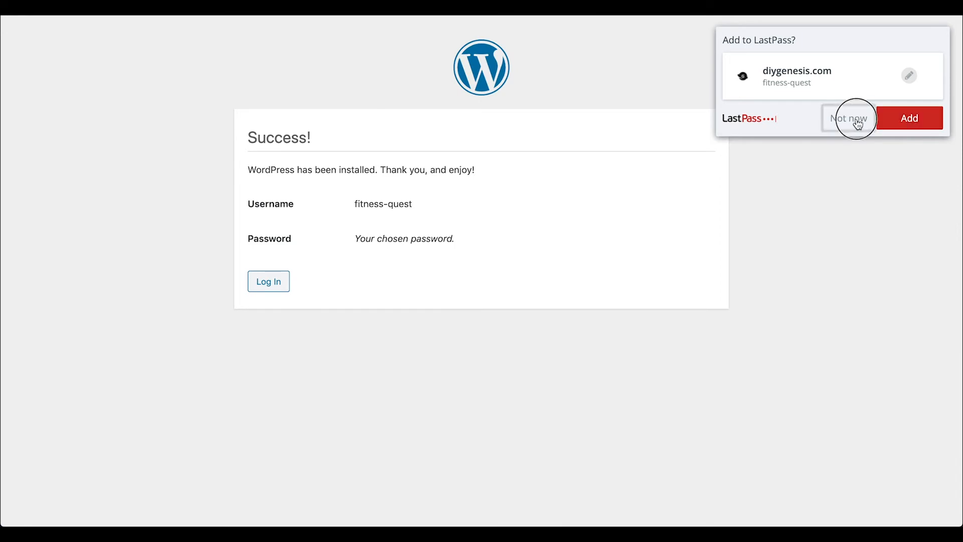
Decline saving the password, then log in as fitness-quest on the wp-login page.
left_click(268, 282)
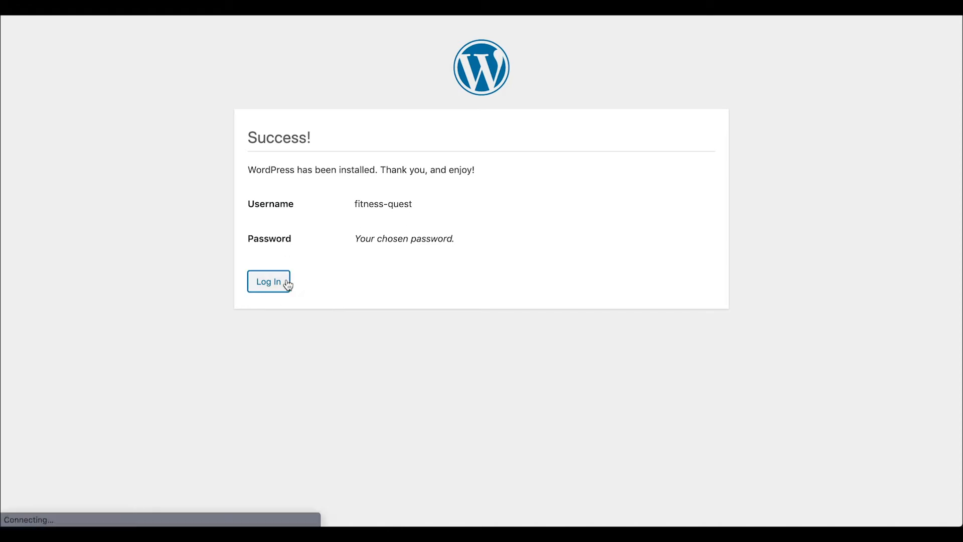
left_click(269, 281)
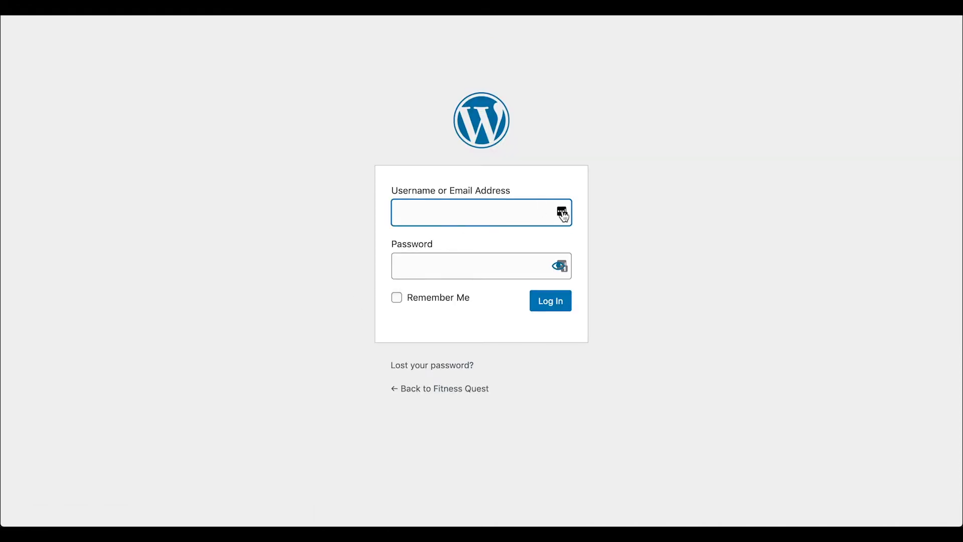
left_click(561, 212)
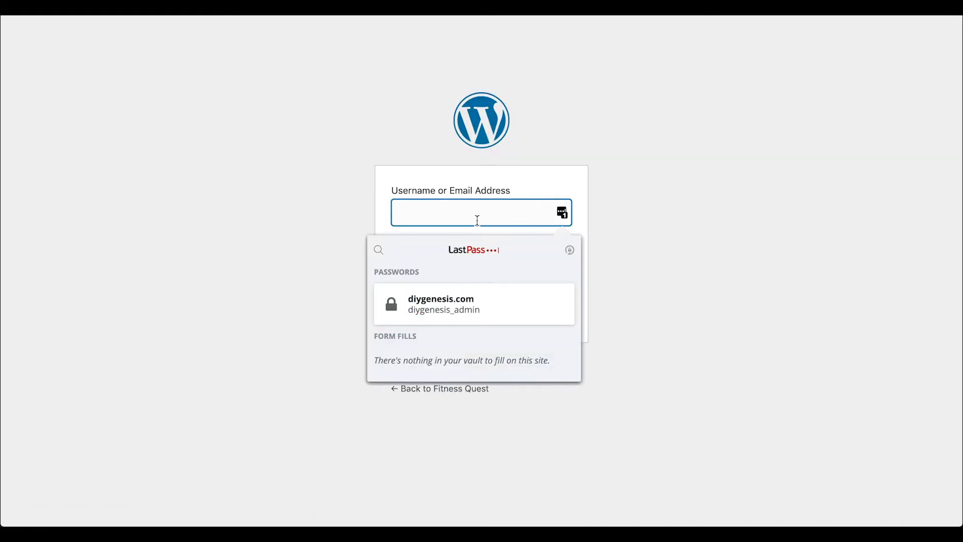
type("fitness-quest")
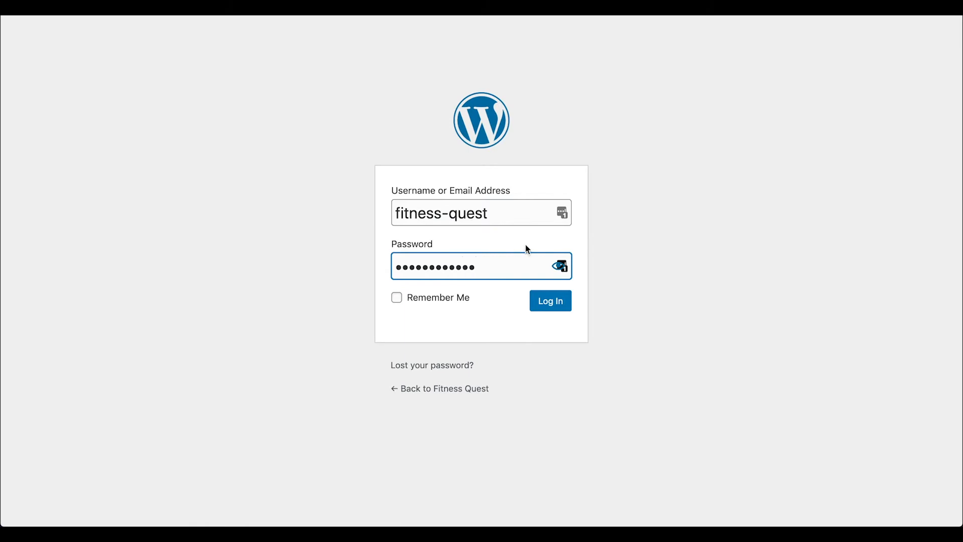
left_click(550, 300)
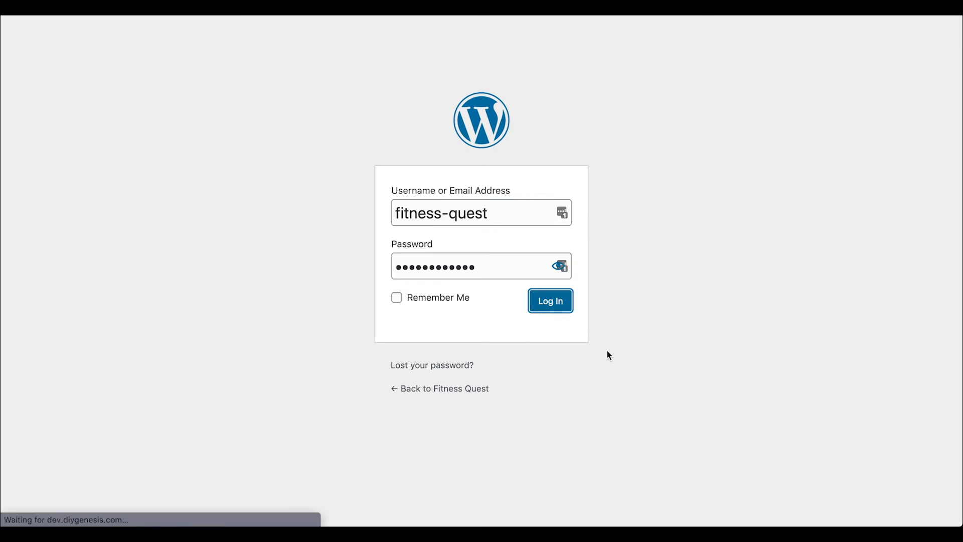
Complete the login so the Fitness Quest dashboard with welcome panel loads.
left_click(550, 301)
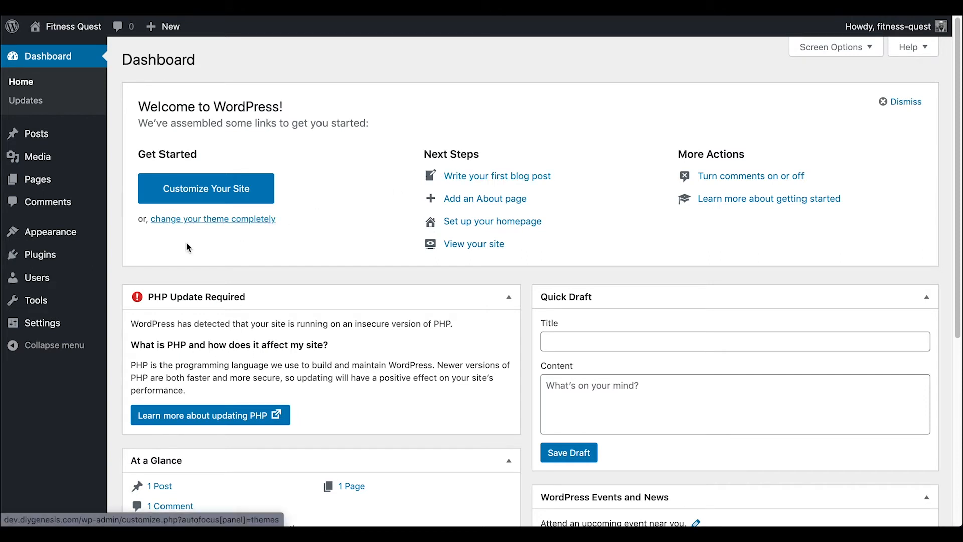
mouse_move(50, 232)
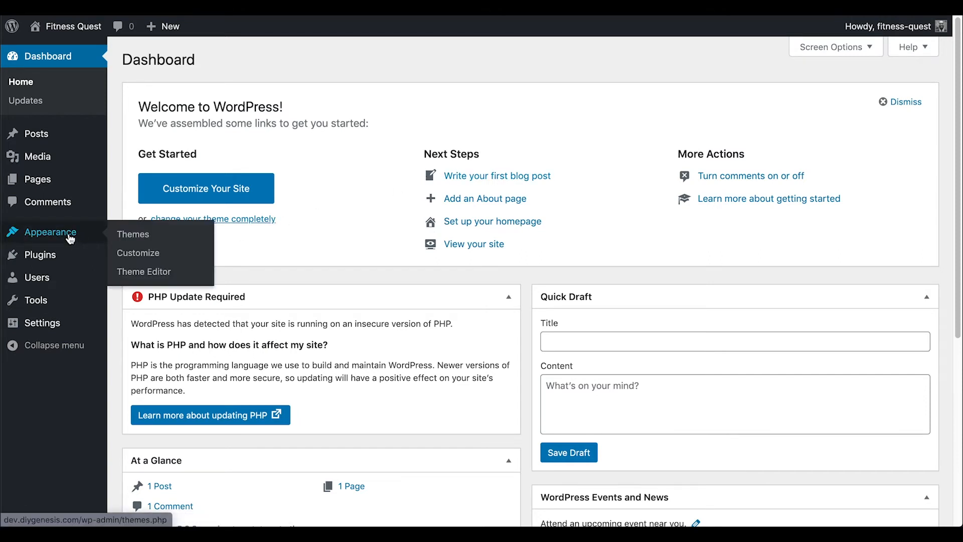
mouse_move(112, 332)
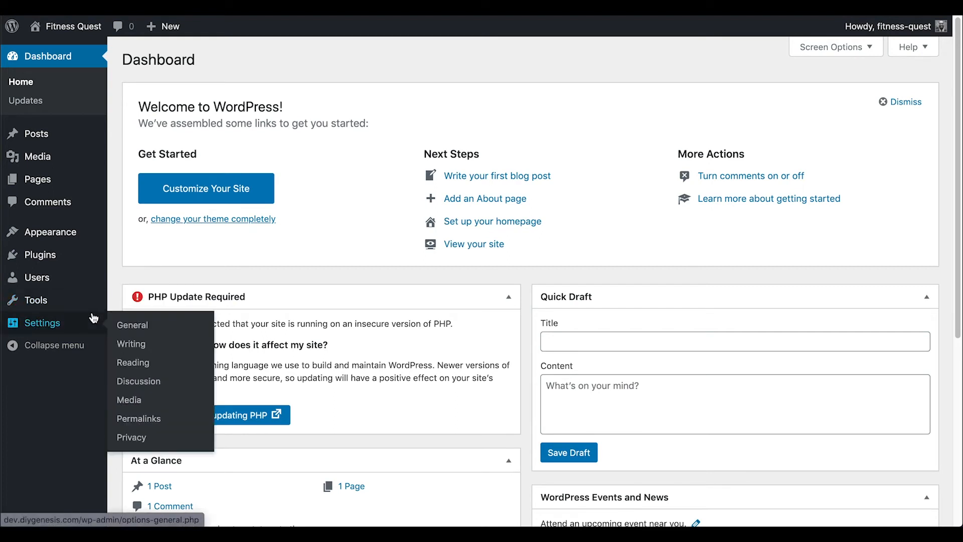
mouse_move(103, 236)
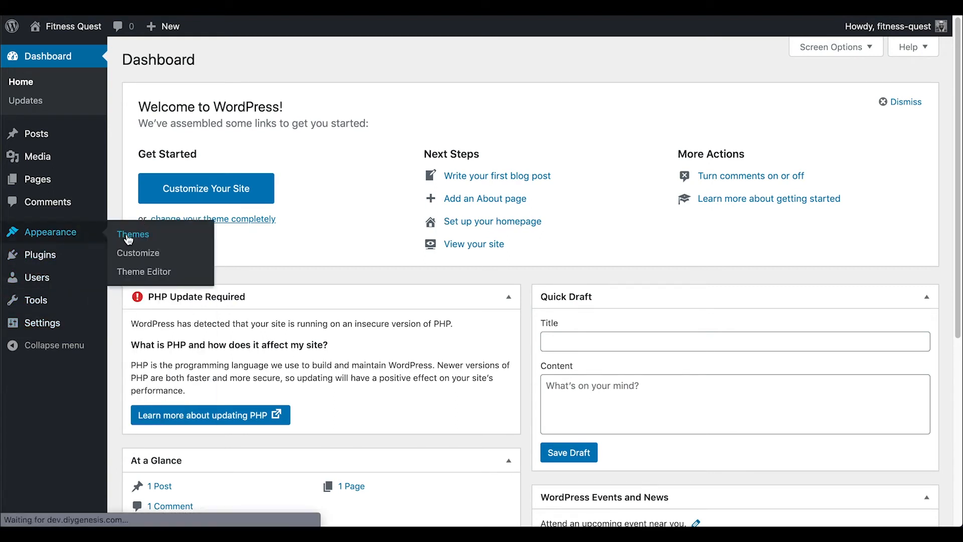
Activate Magazine Pro from the Appearance > Themes list.
left_click(132, 234)
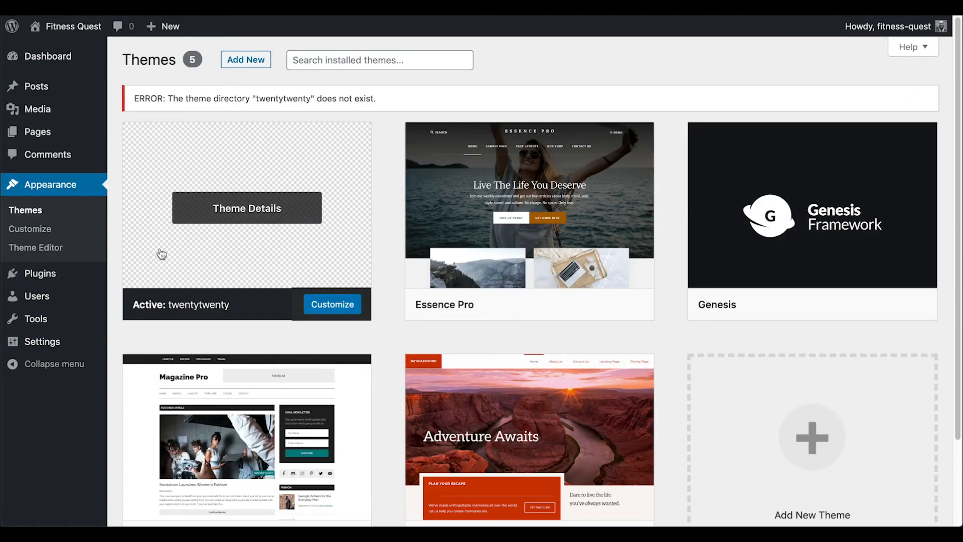
scroll("down", 3)
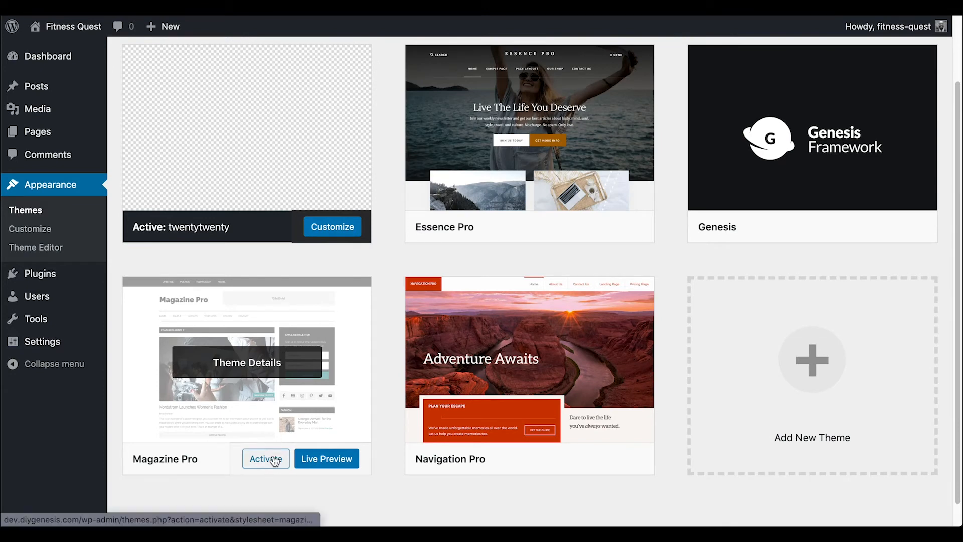
left_click(266, 459)
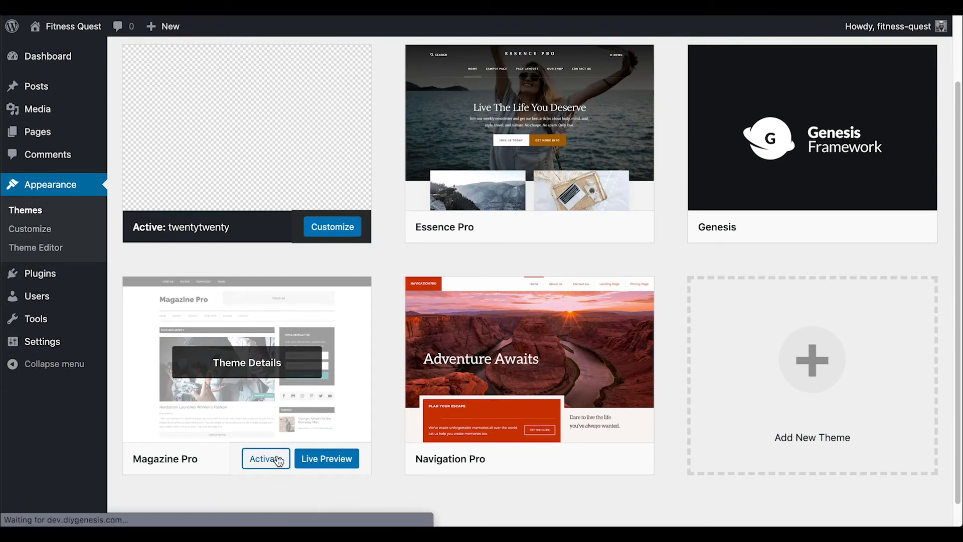
Finish activating Magazine Pro and scroll the Child Theme Setup starter packs down to Fitness.
left_click(264, 458)
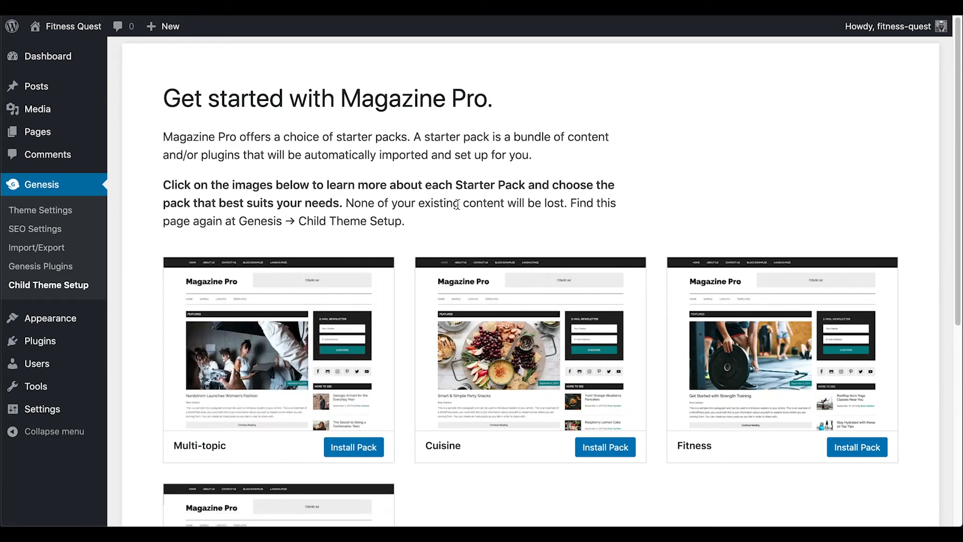
scroll("down", 3)
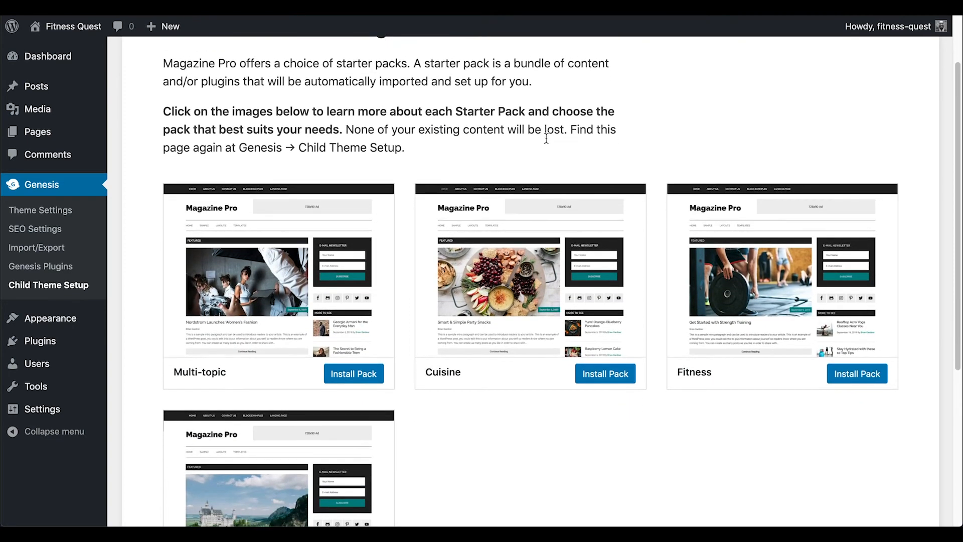
scroll("down", 3)
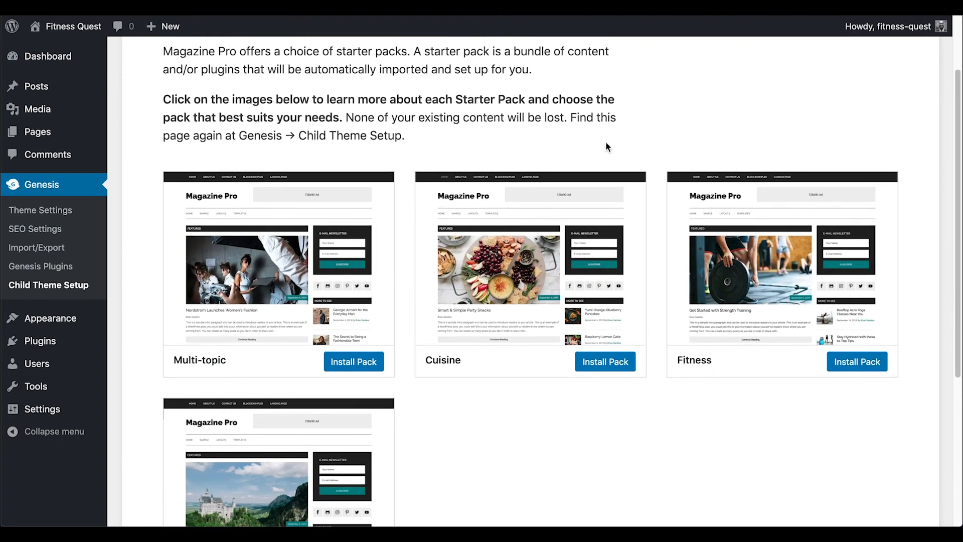
mouse_move(706, 124)
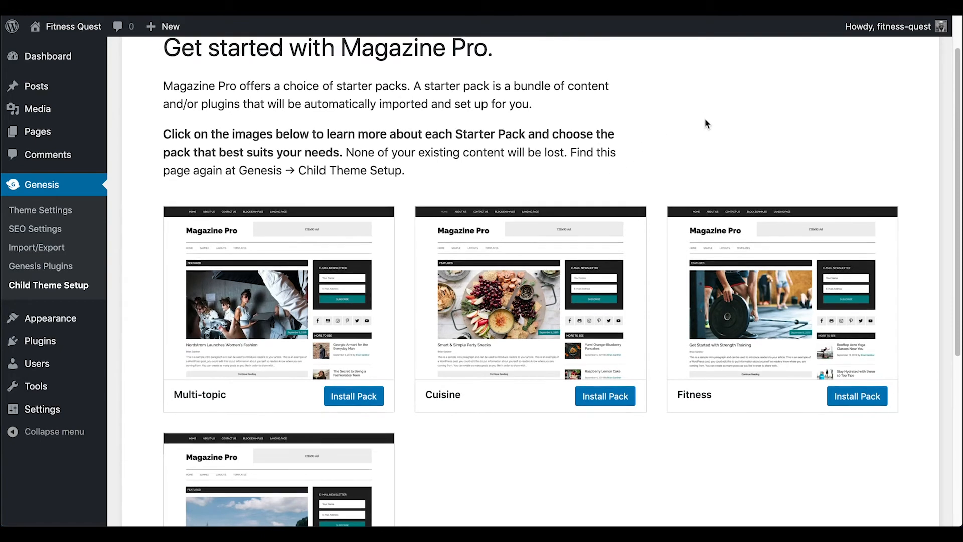
scroll("down", 3)
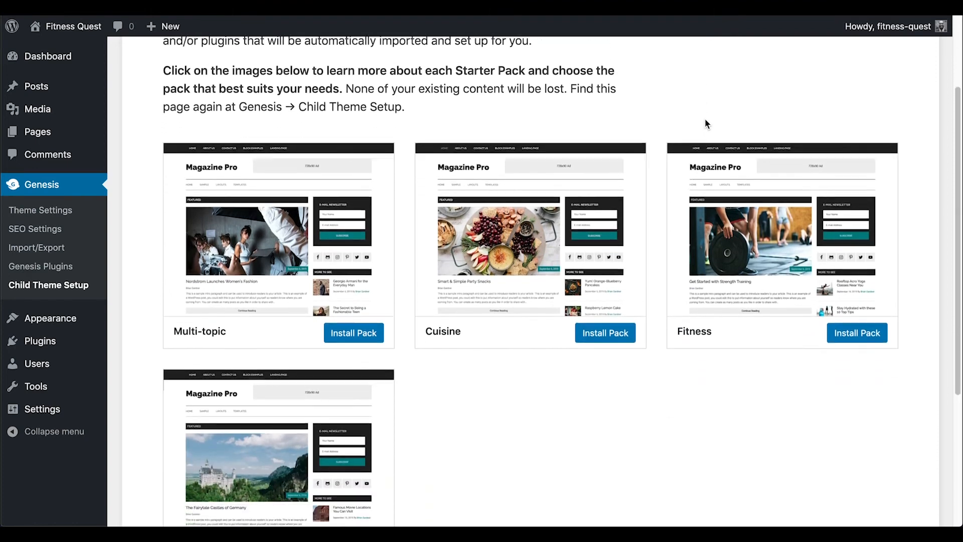
scroll("down", 3)
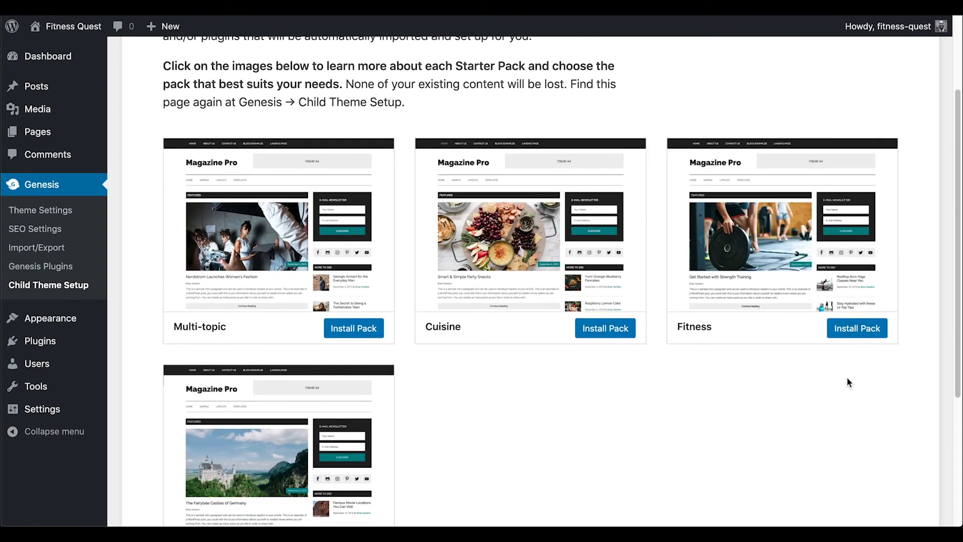
mouse_move(858, 362)
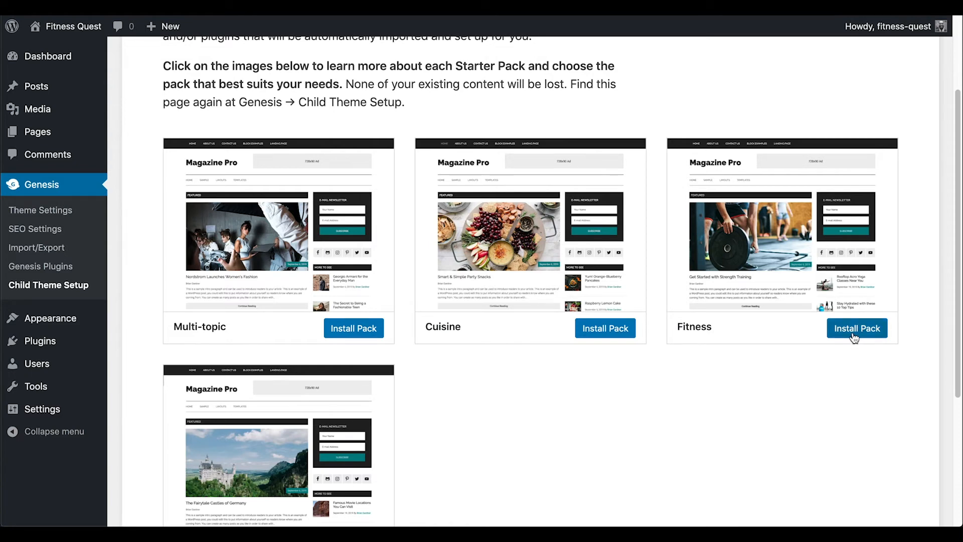
mouse_move(847, 361)
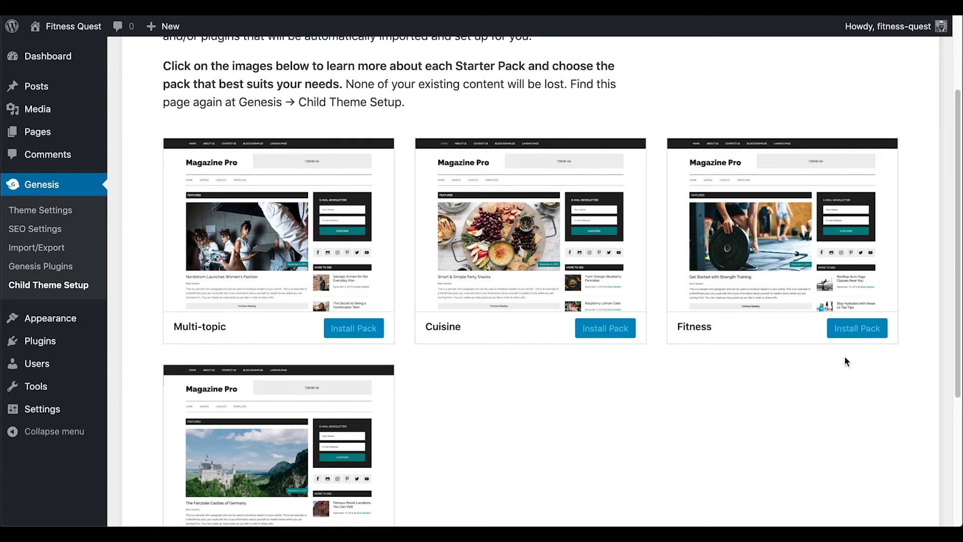
Confirm the Fitness pack and let plugins and demo content finish installing.
left_click(857, 328)
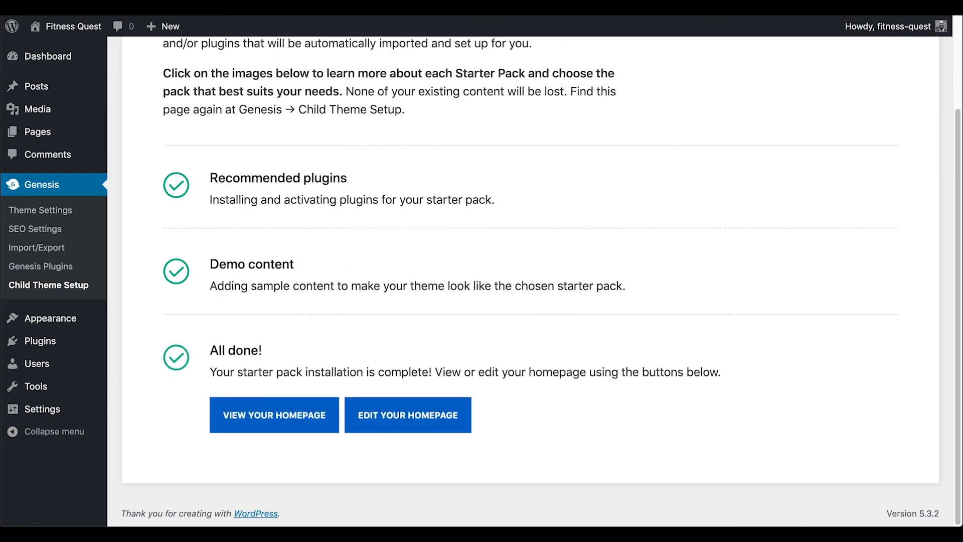
View and reload the homepage, scrolling through the fitness demo posts.
left_click(274, 415)
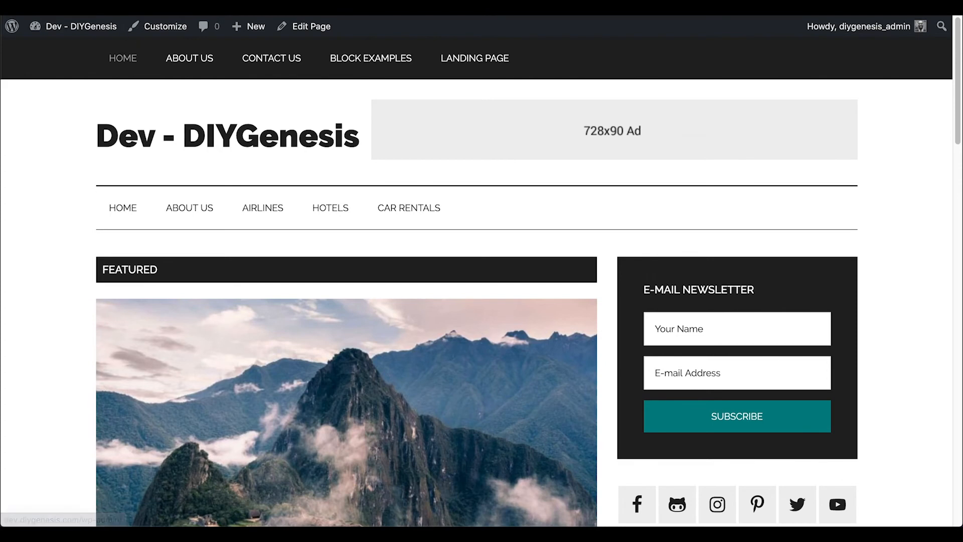
left_click(74, 26)
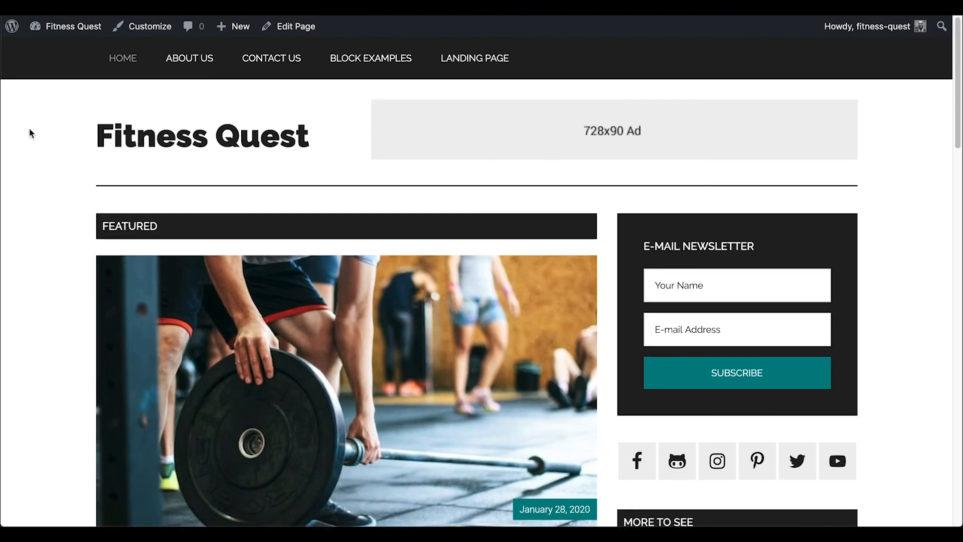
scroll("down", 3)
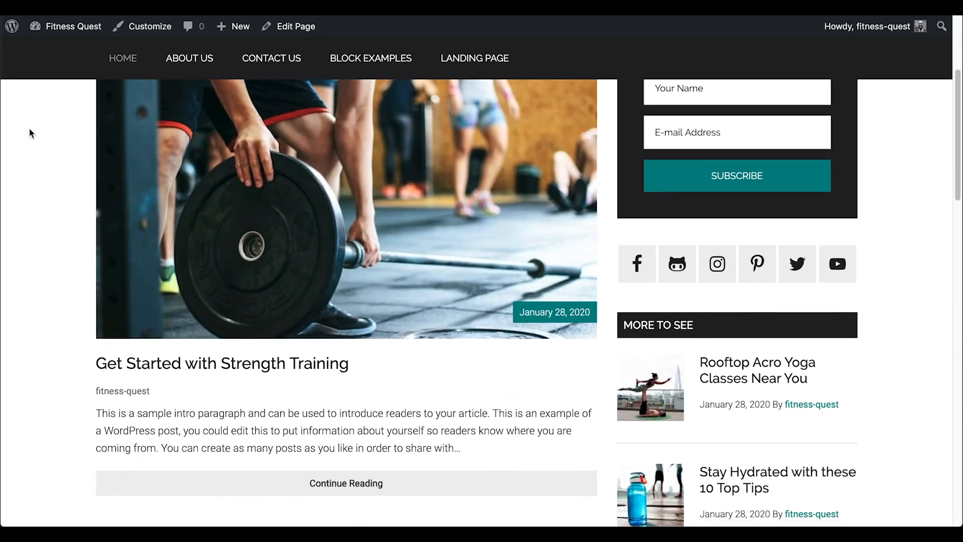
scroll("down", 3)
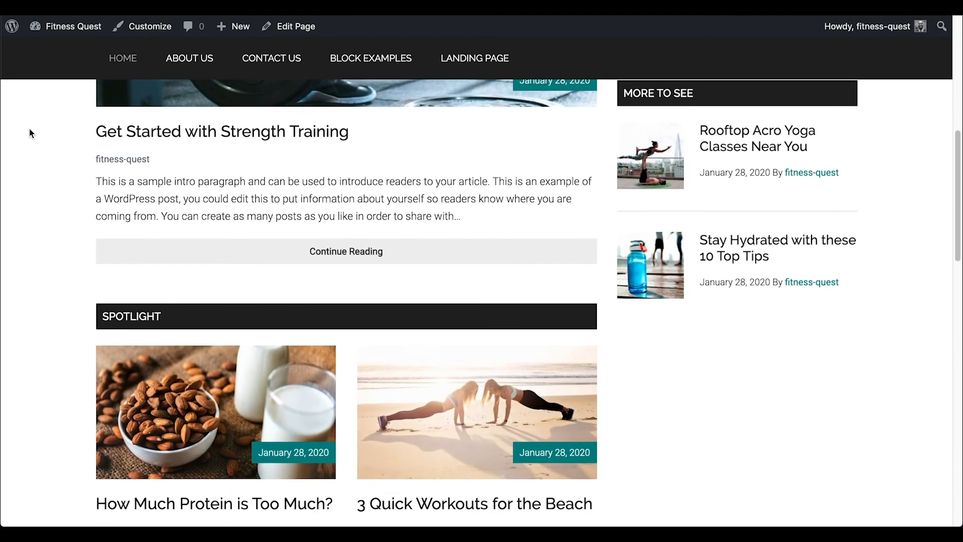
scroll("up", 3)
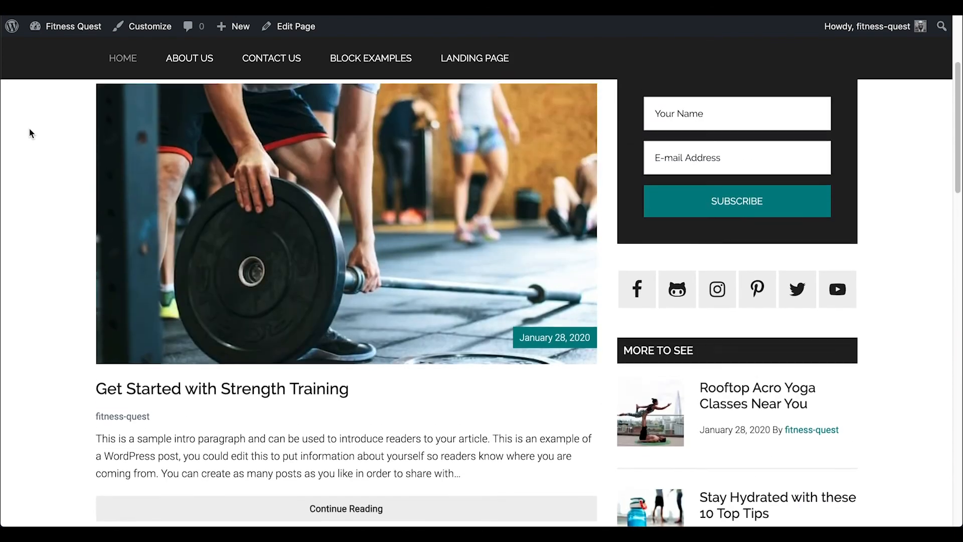
scroll("up", 3)
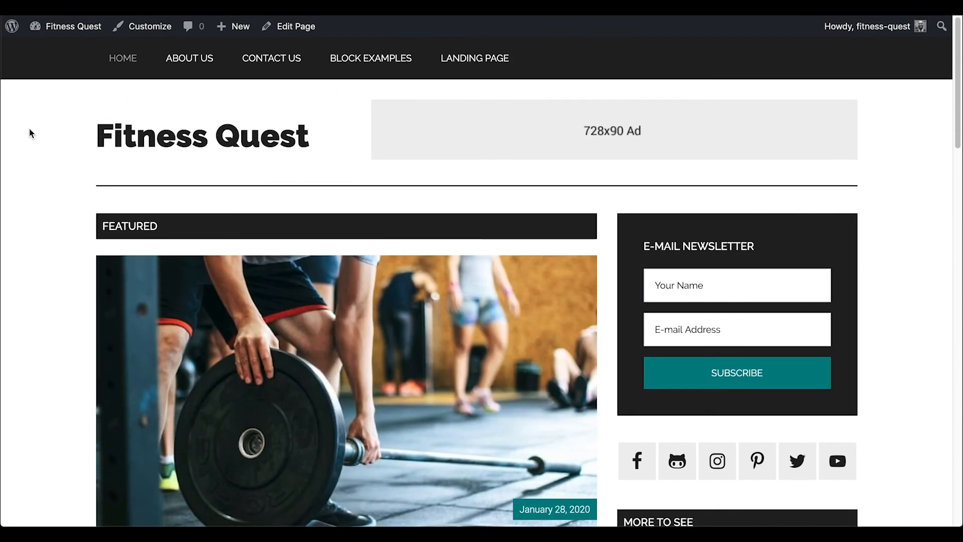